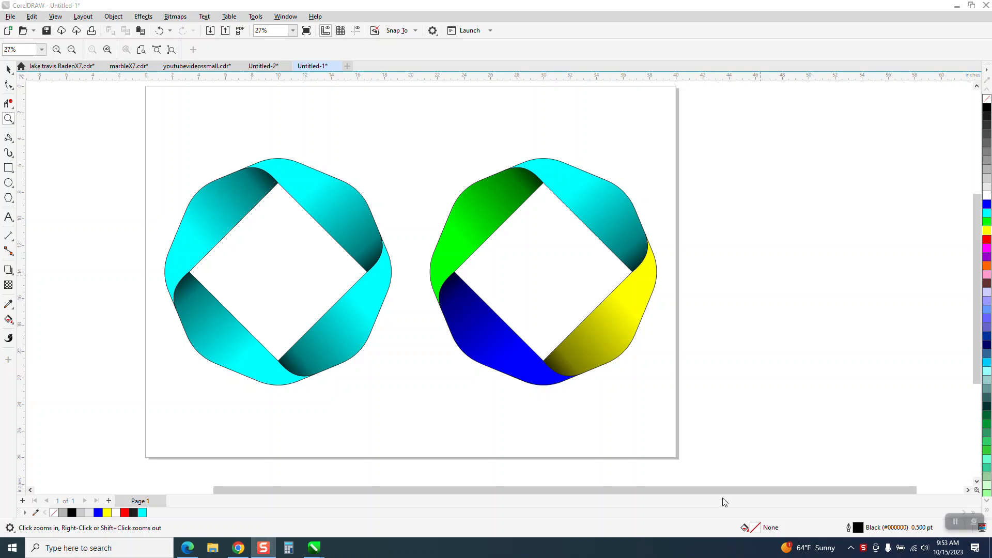
{"action": "mouse_move", "coordinate": [711, 496]}
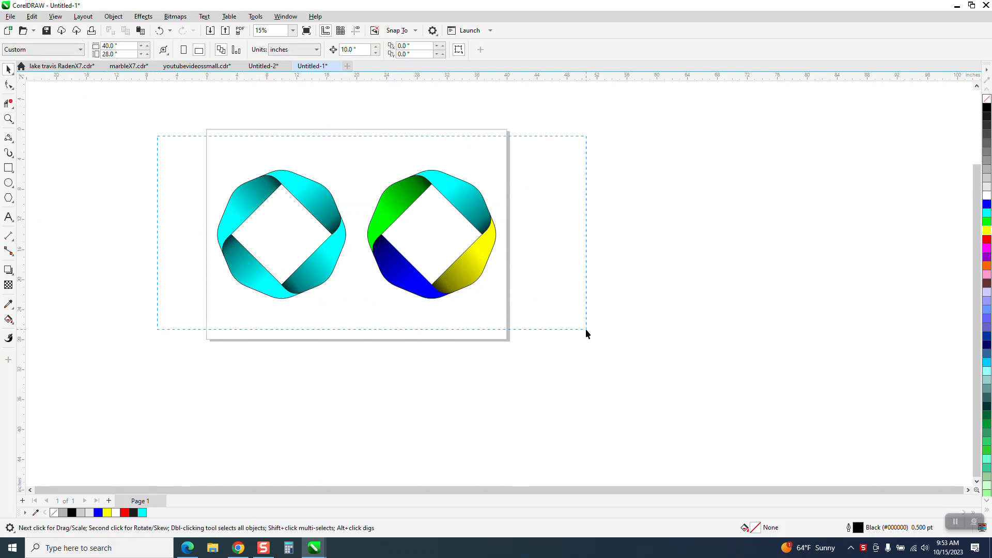
Step: Park the two sample frames off-page and draw a large 8-sided polygon centred on the page
{"action": "left_click_drag", "start_coordinate": [358, 234], "coordinate": [732, 234]}
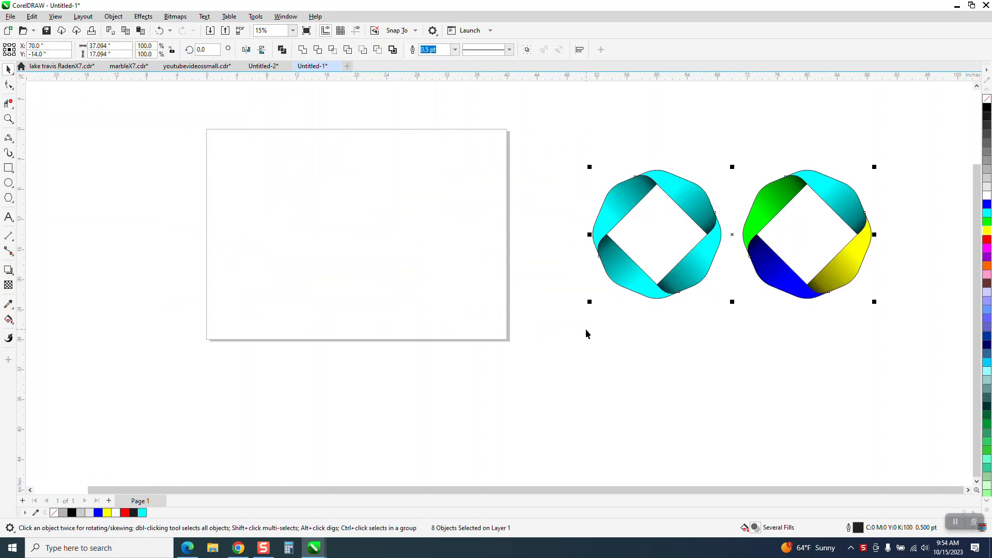
{"action": "mouse_move", "coordinate": [9, 225]}
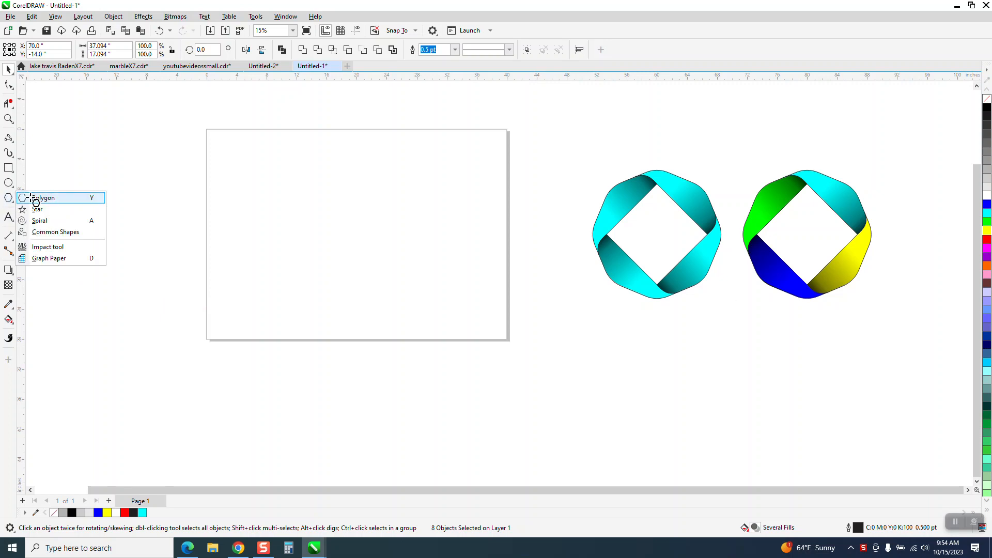
{"action": "left_click", "coordinate": [43, 198]}
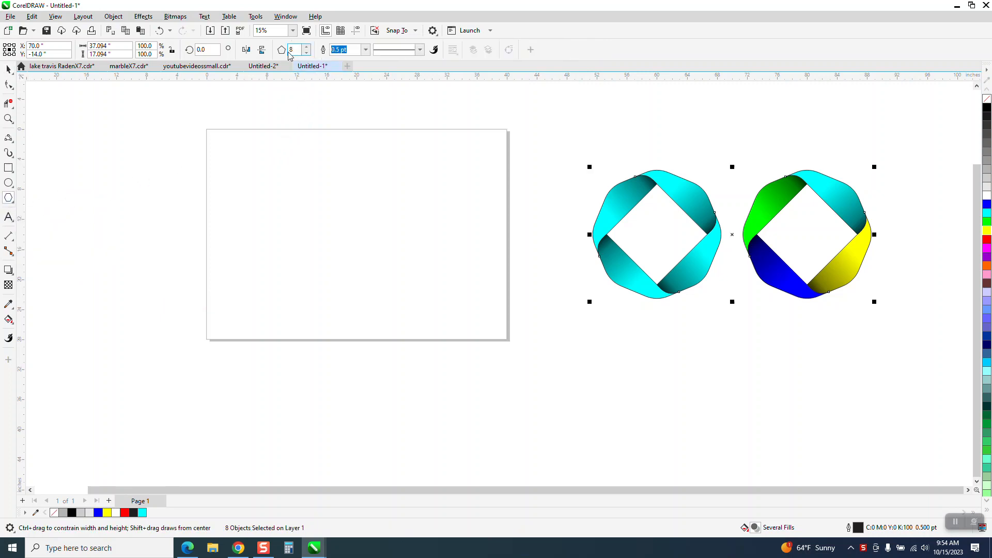
{"action": "left_click_drag", "start_coordinate": [338, 183], "coordinate": [433, 272]}
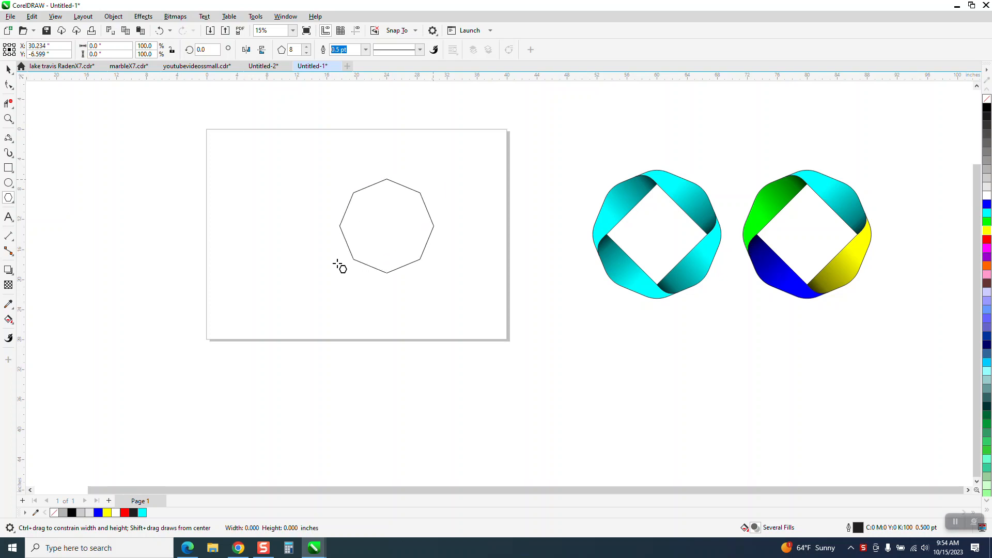
{"action": "left_click_drag", "start_coordinate": [341, 265], "coordinate": [293, 304]}
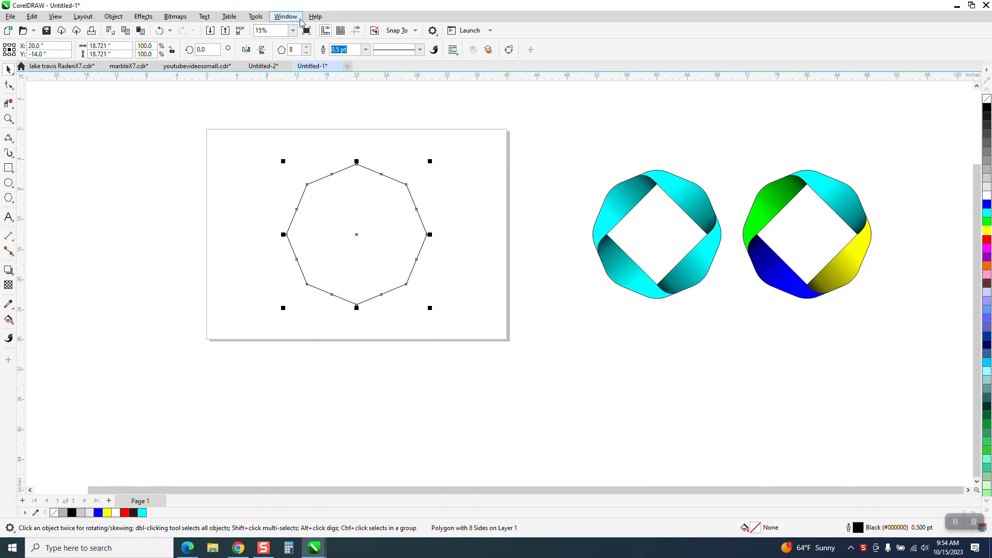
Step: Apply a 4.5-inch fillet to the octagon's corners via the Corners docker
{"action": "left_click", "coordinate": [285, 16]}
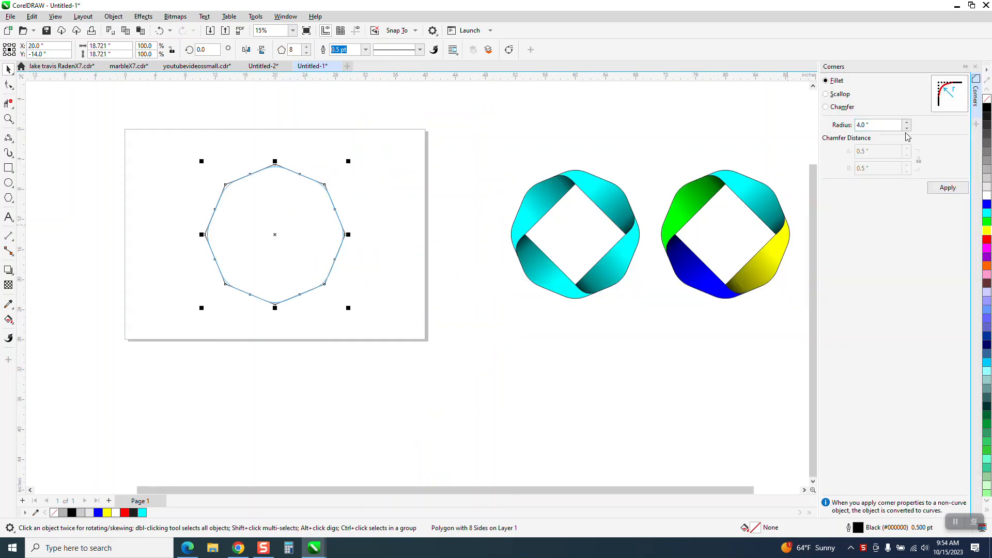
{"action": "triple_click", "coordinate": [878, 125]}
{"action": "type", "text": "4.5"}
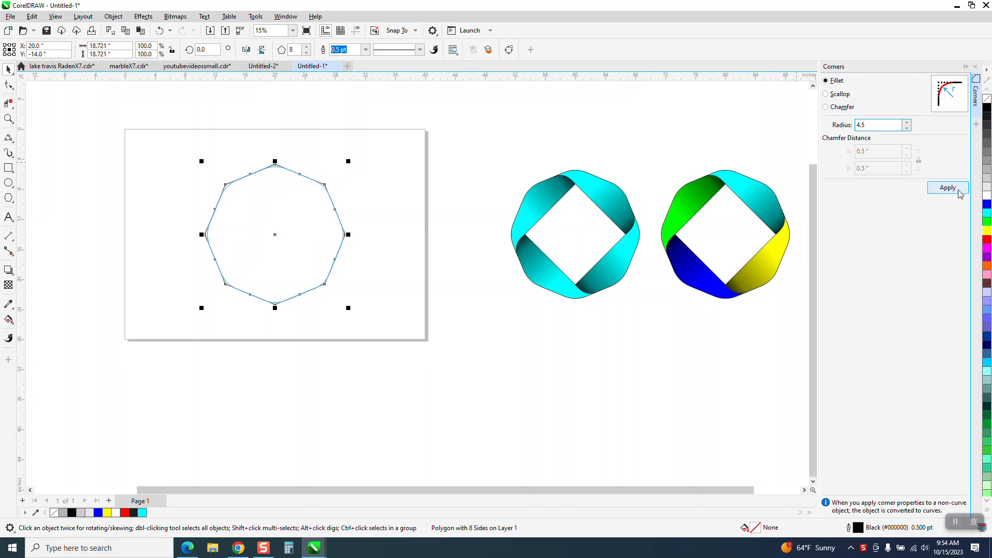
{"action": "left_click", "coordinate": [946, 188]}
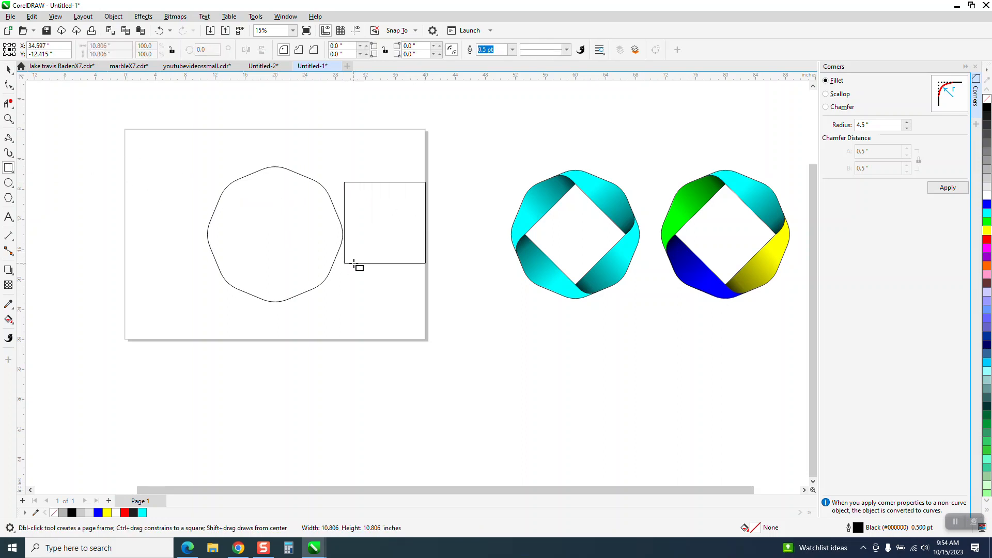
Step: Rotate the square 45.0° into a diamond centred inside the rounded octagon
{"action": "left_click", "coordinate": [383, 222]}
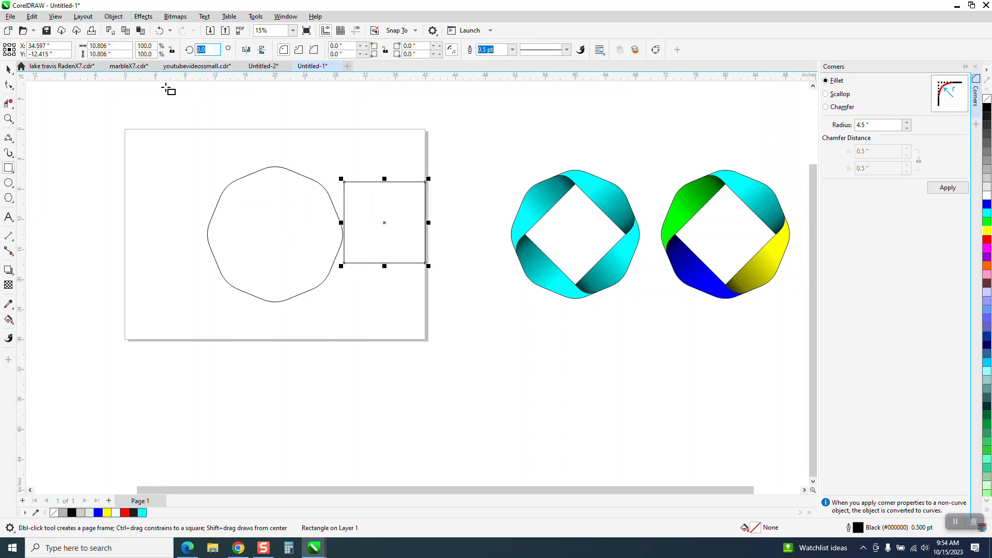
{"action": "type", "text": "45.0"}
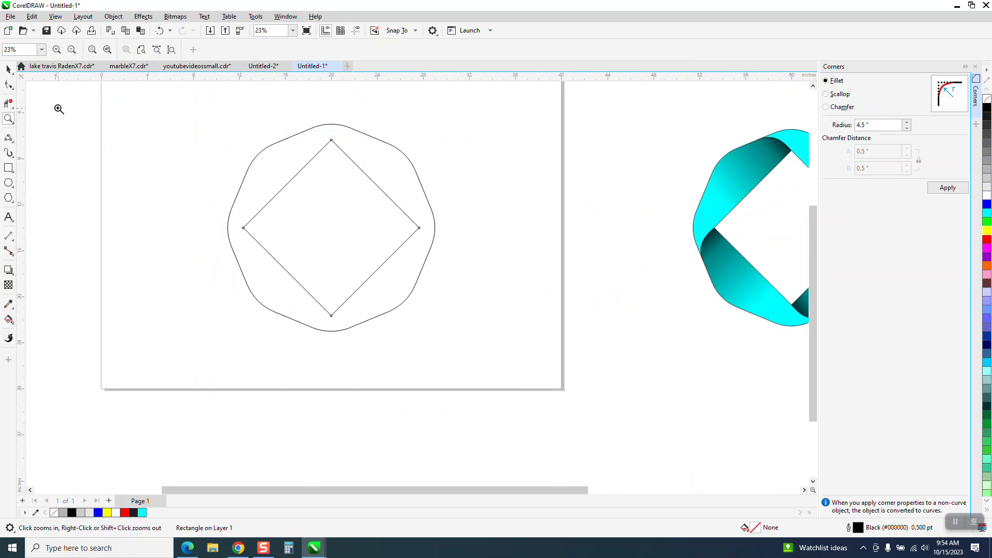
{"action": "left_click", "coordinate": [331, 227]}
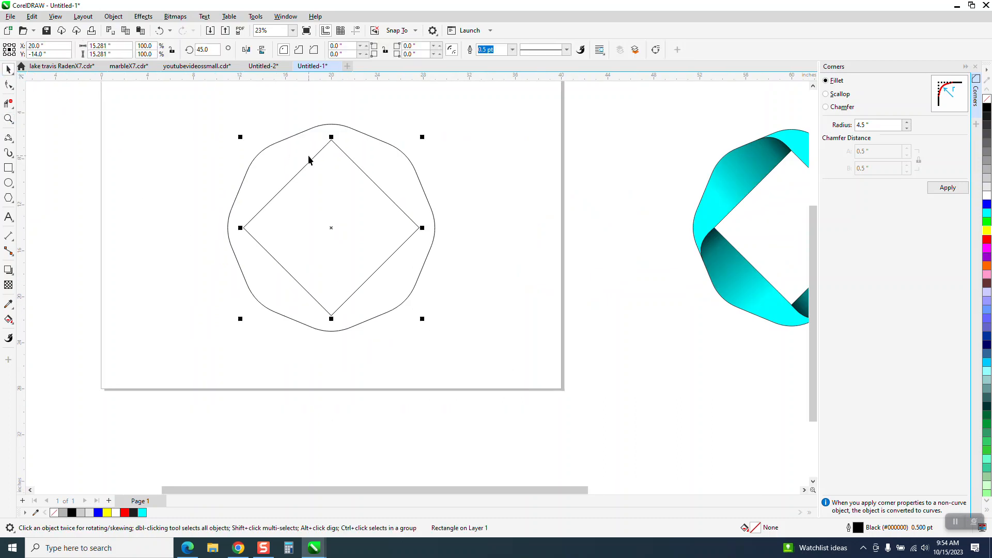
{"action": "mouse_move", "coordinate": [264, 202]}
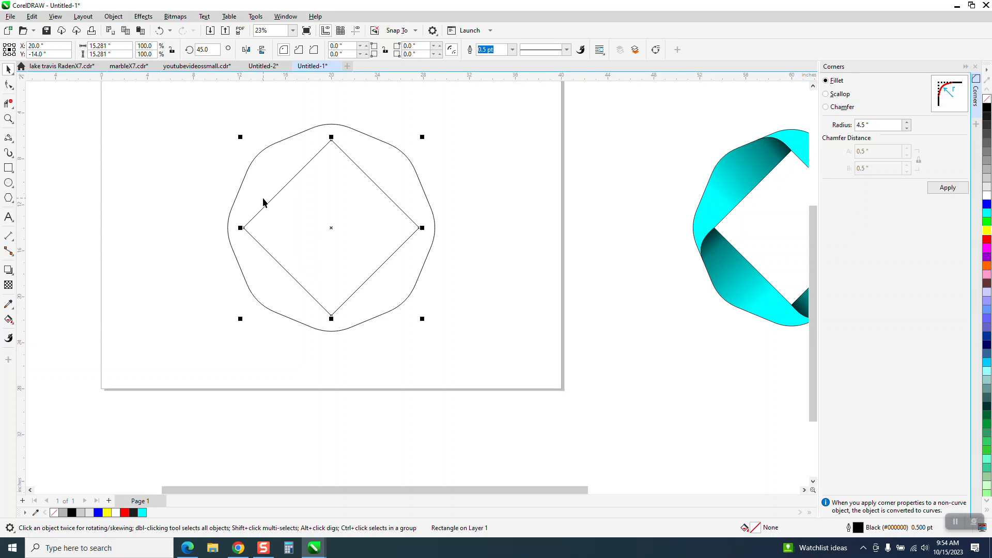
{"action": "mouse_move", "coordinate": [422, 144]}
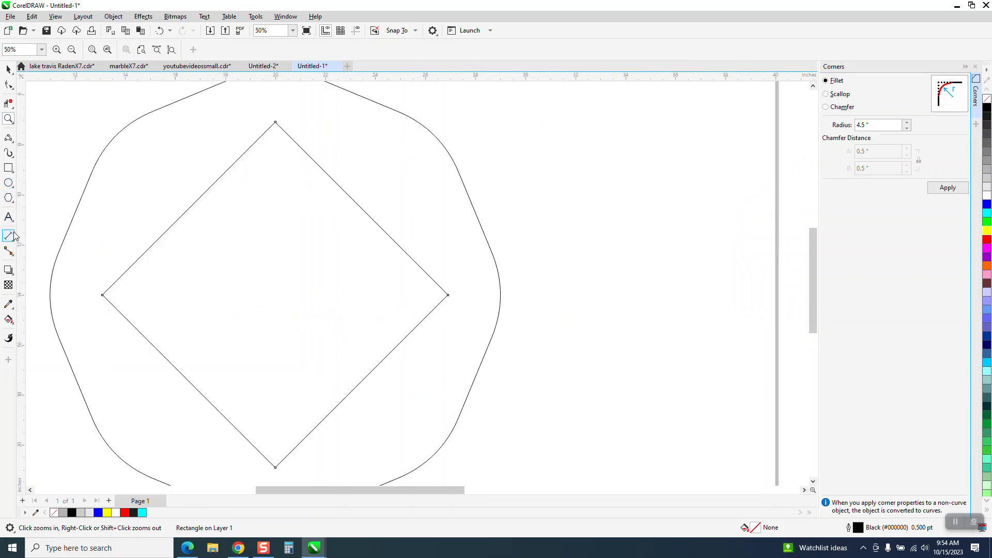
Step: Draw a curve from the octagon's upper edge to the diamond's top corner and reshape its bend
{"action": "left_click", "coordinate": [8, 137]}
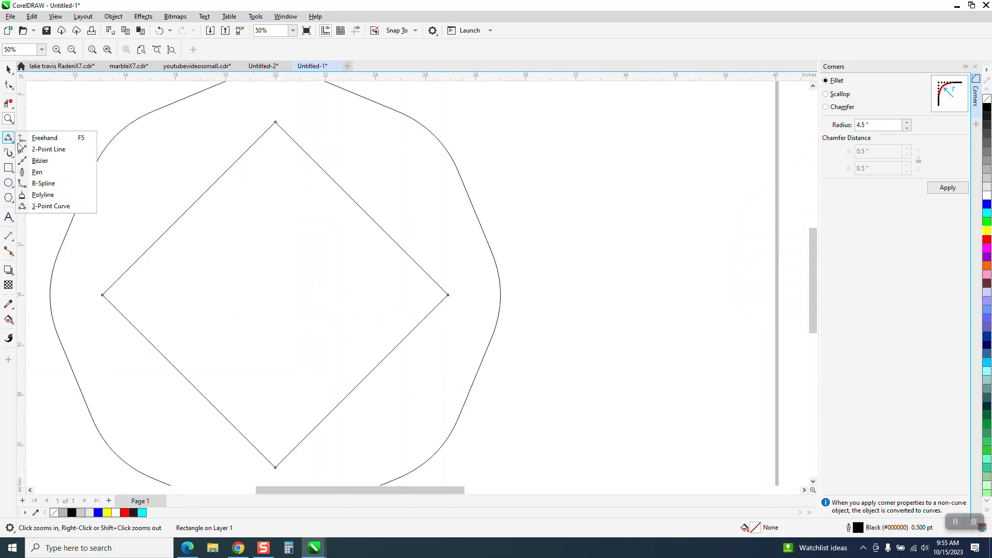
{"action": "left_click", "coordinate": [45, 137]}
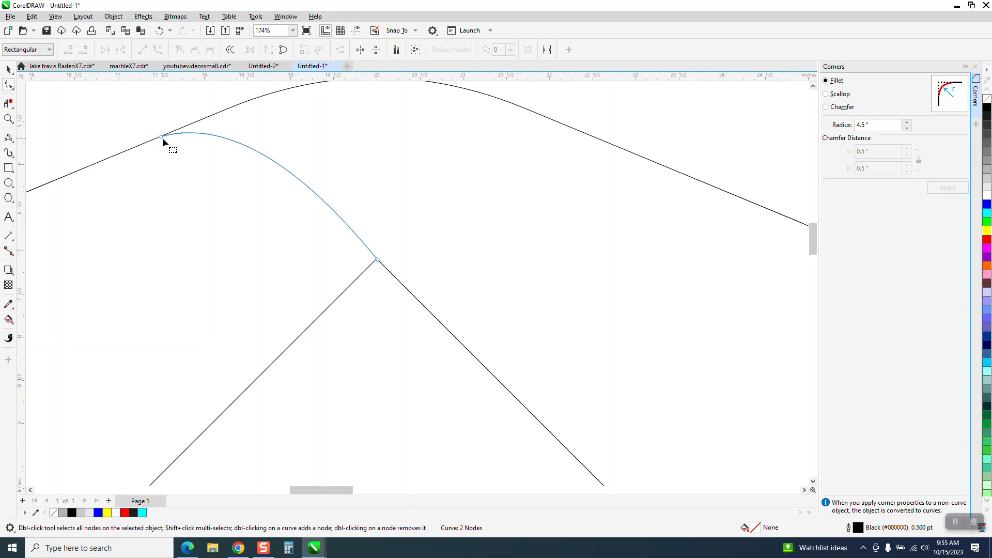
{"action": "left_click", "coordinate": [162, 137]}
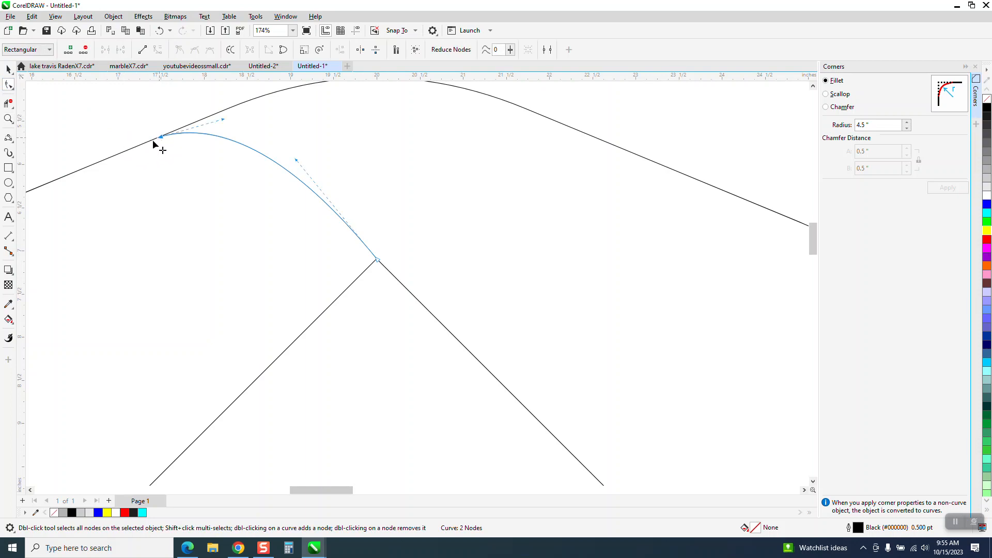
{"action": "left_click_drag", "start_coordinate": [161, 138], "coordinate": [130, 147]}
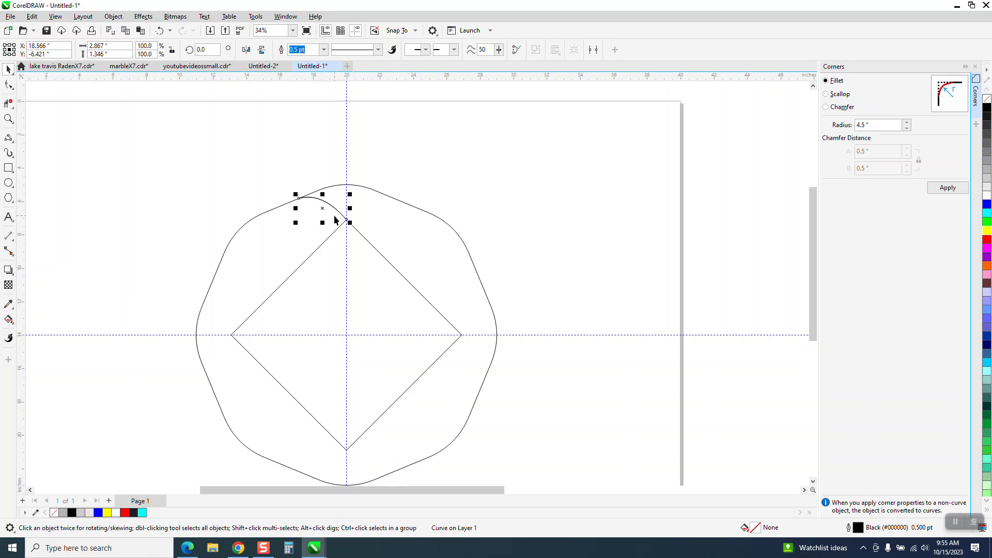
Step: Add a second curve linking the diamond's left corner to the octagon's lower-left edge
{"action": "left_click", "coordinate": [321, 208]}
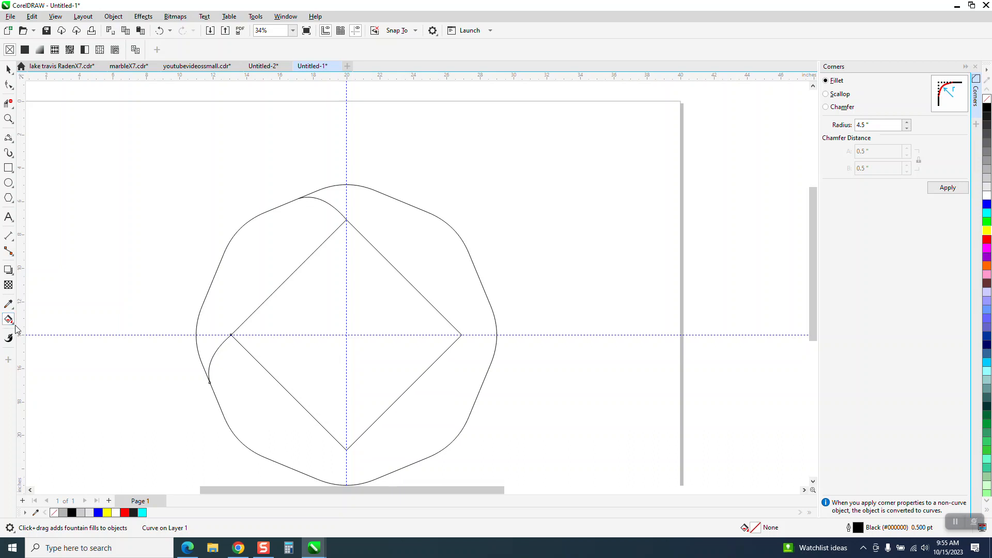
Step: Smart Fill the area between the two curves, octagon and diamond into a cyan segment
{"action": "left_click", "coordinate": [9, 319]}
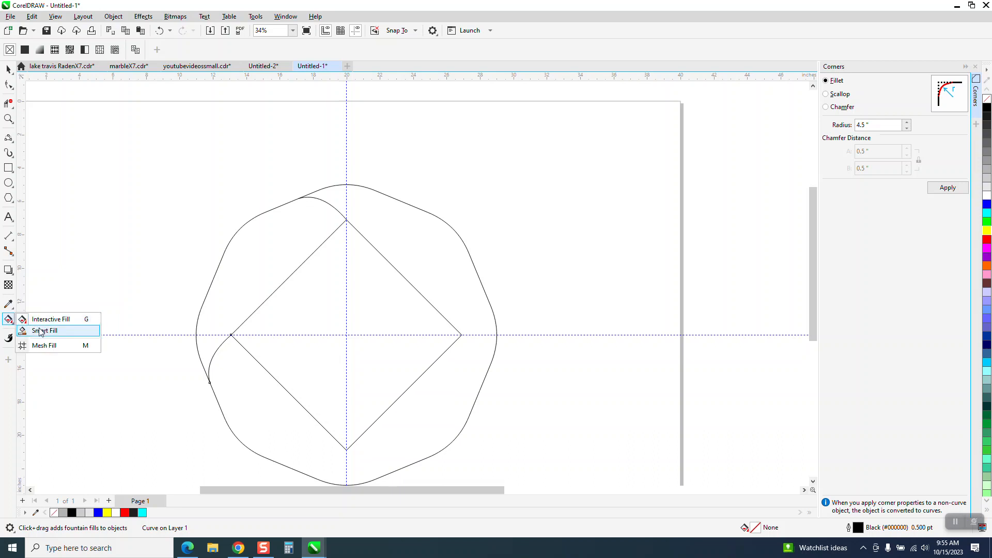
{"action": "left_click", "coordinate": [45, 330]}
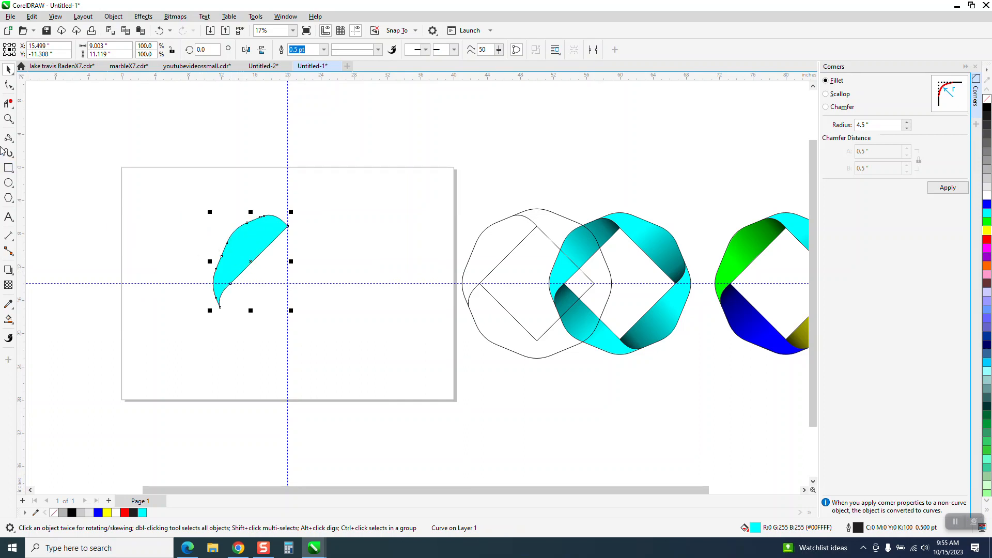
{"action": "left_click", "coordinate": [249, 303]}
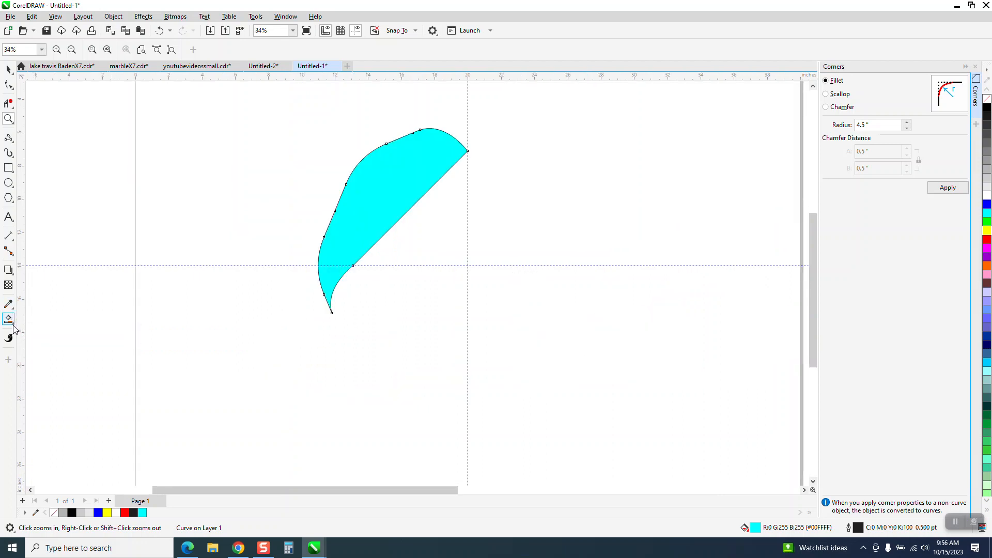
{"action": "left_click", "coordinate": [9, 319]}
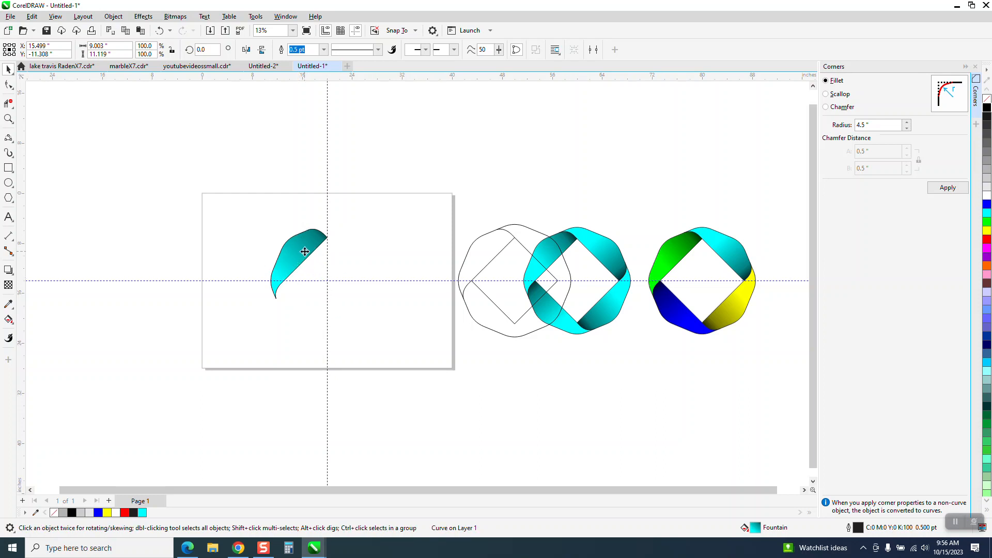
Step: Give the segment a cyan-to-dark-teal fountain fill and arrange 90° rotated copies around the diamond
{"action": "left_click", "coordinate": [303, 251]}
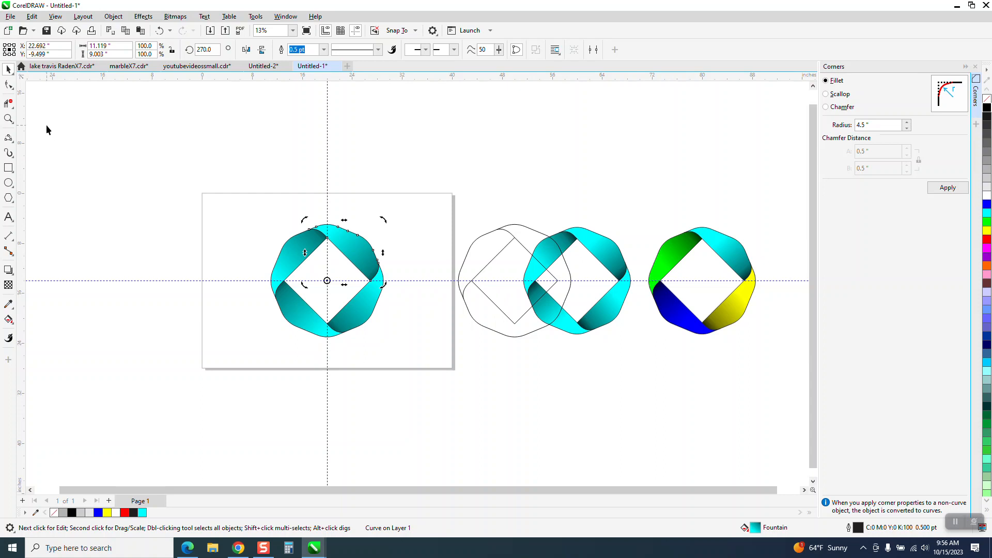
Step: Delete the rotated trial copies and select the single remaining gradient segment
{"action": "left_click", "coordinate": [451, 366]}
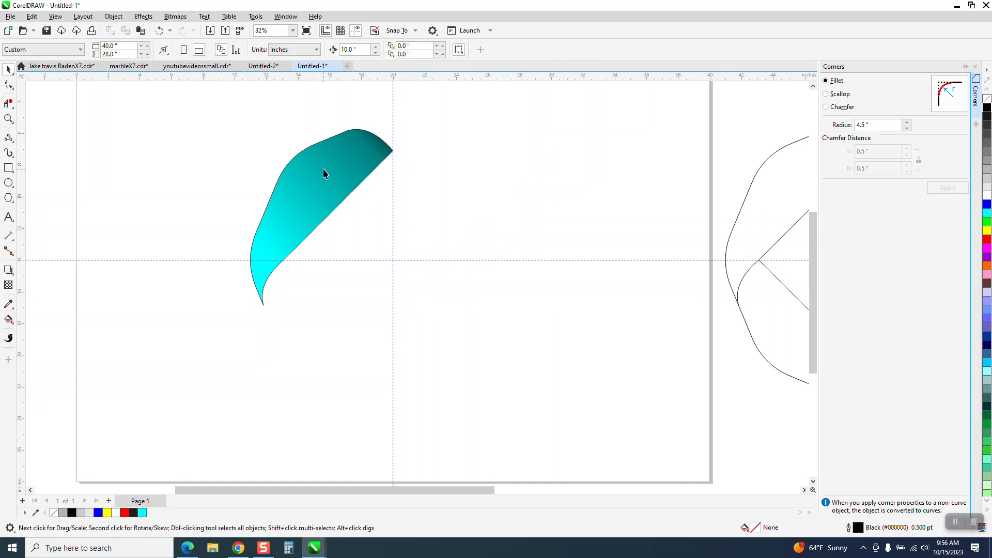
{"action": "left_click", "coordinate": [322, 190]}
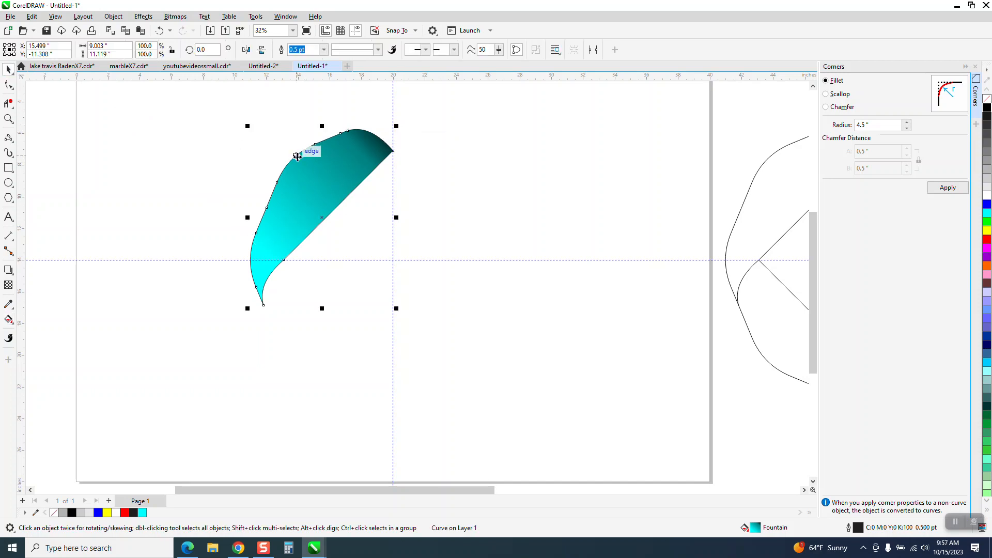
Step: Clone the gradient segment into four 90°-rotated copies around the diamond, then select the master
{"action": "left_click", "coordinate": [31, 16]}
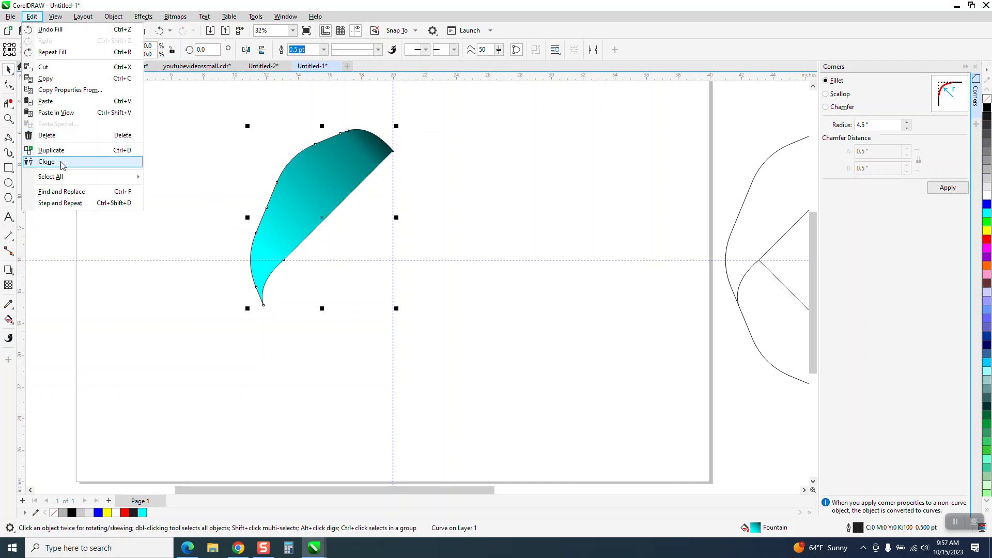
{"action": "left_click", "coordinate": [46, 161]}
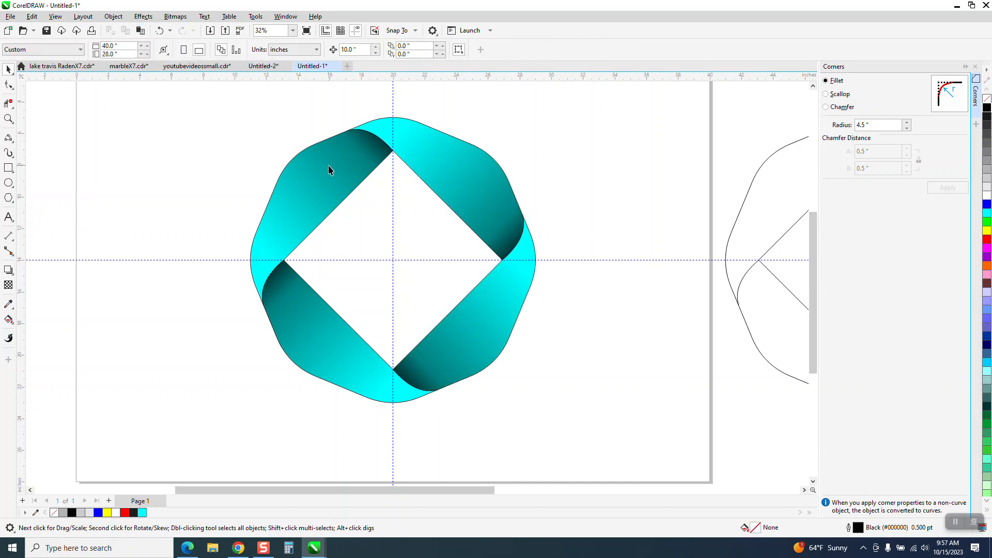
{"action": "left_click", "coordinate": [329, 169]}
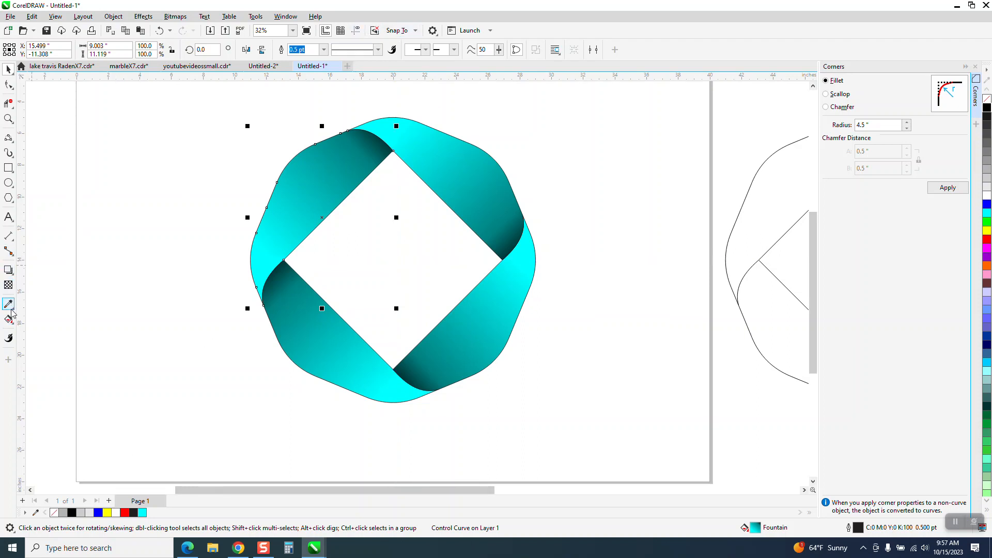
{"action": "mouse_move", "coordinate": [297, 185]}
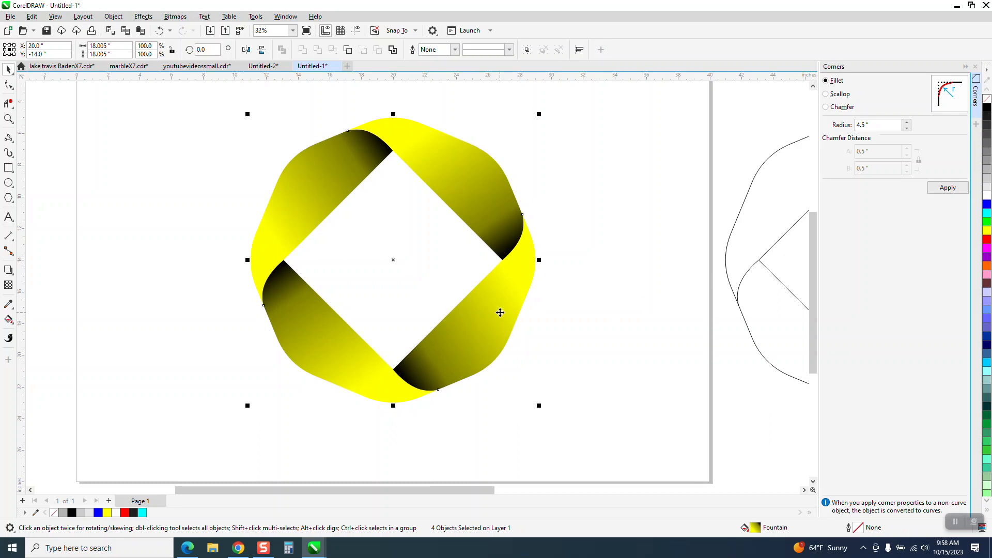
Step: Change the master's fountain fill to yellow-to-black and set all four pieces' outlines to None
{"action": "left_click", "coordinate": [500, 313]}
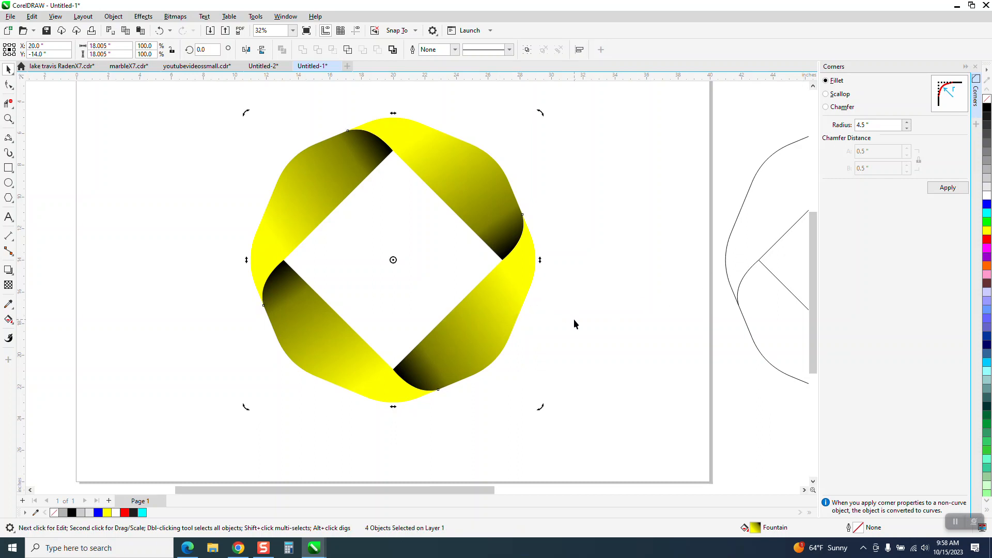